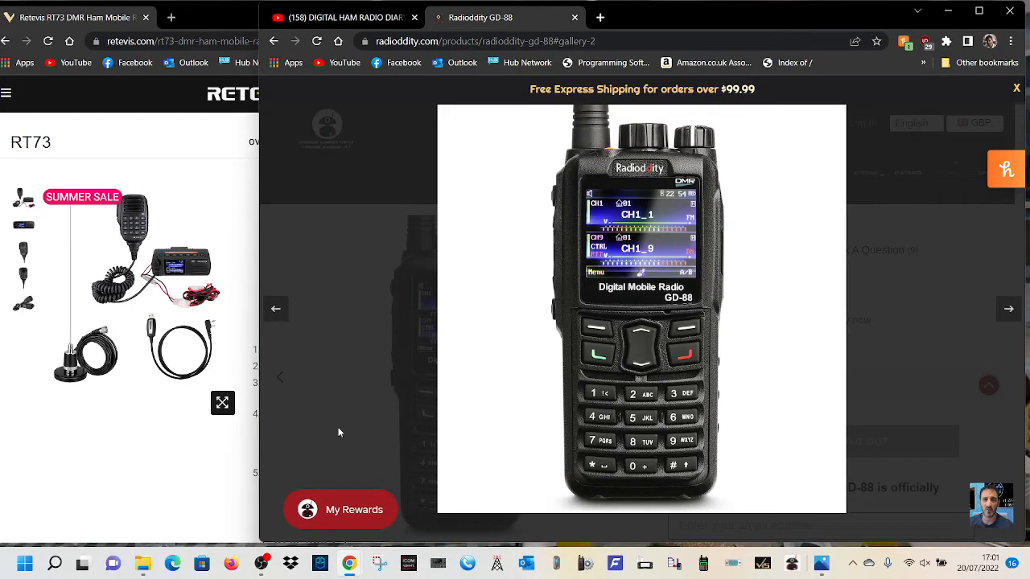
pyautogui.moveTo(735, 467)
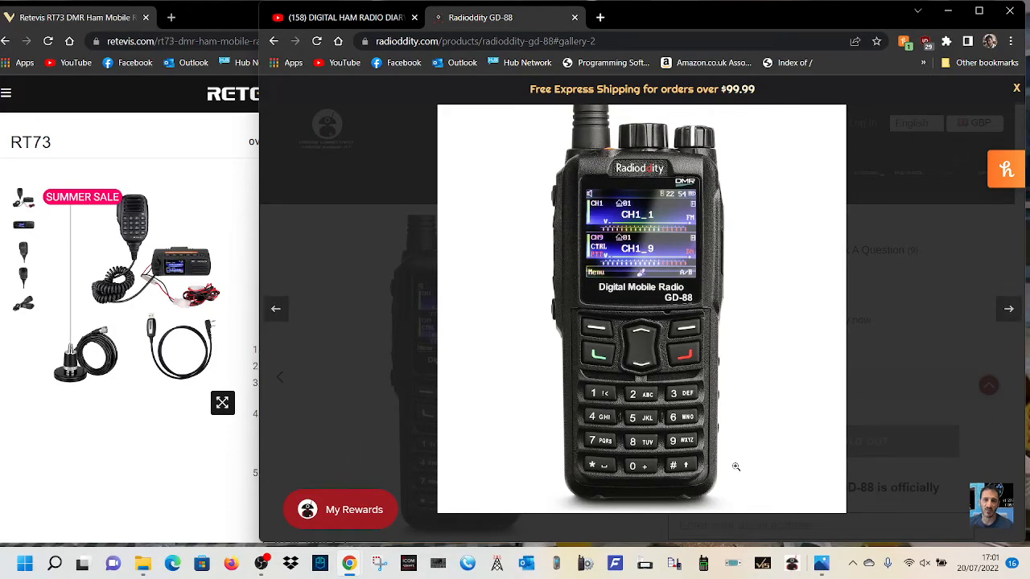
pyautogui.moveTo(774, 357)
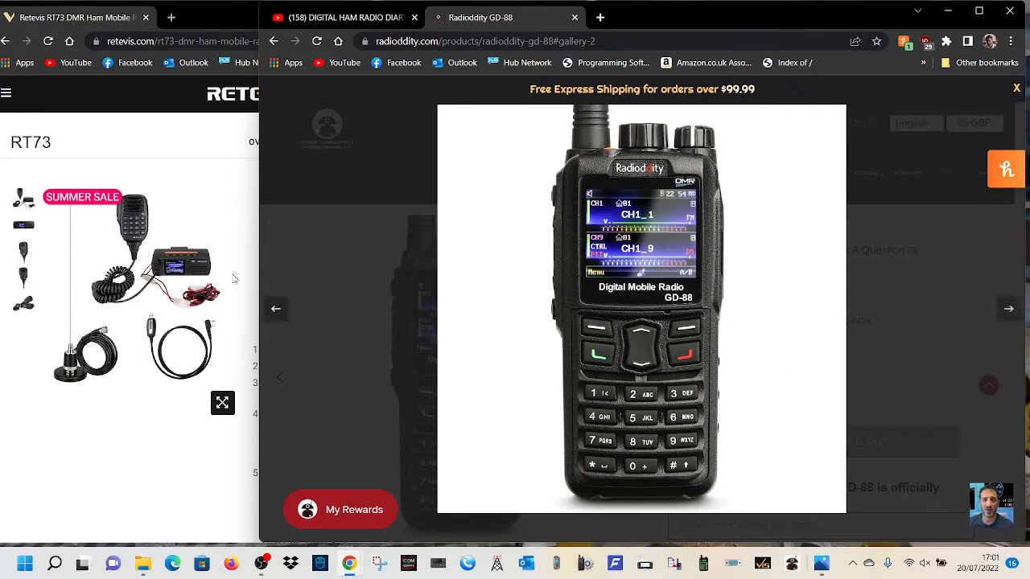
pyautogui.moveTo(185, 338)
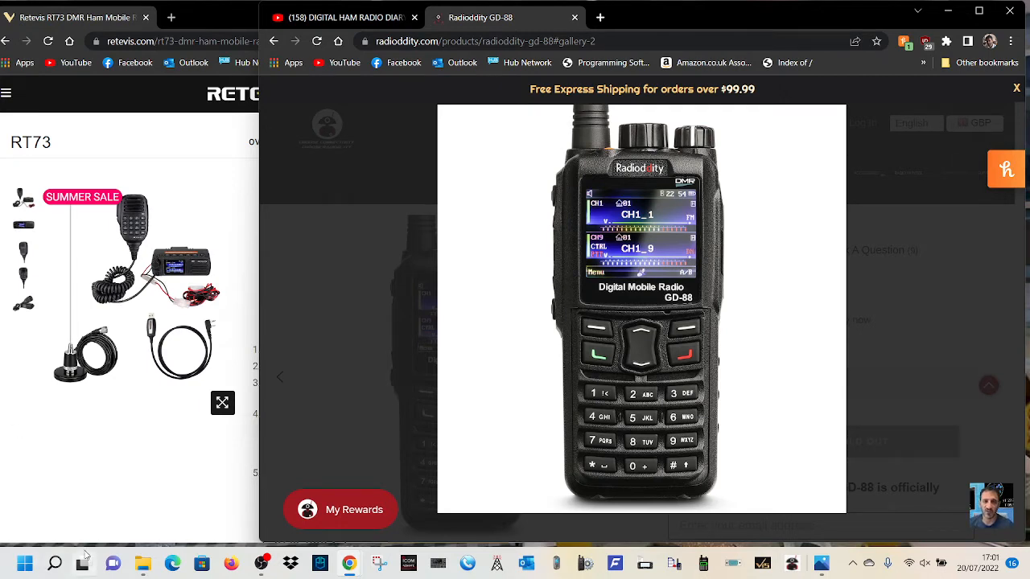
pyautogui.moveTo(32, 490)
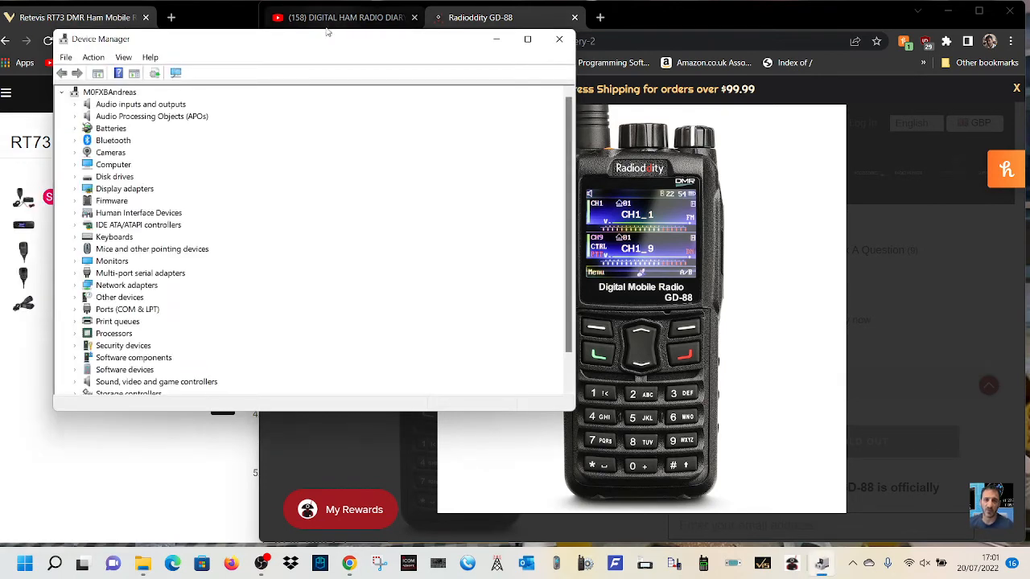
# Expand the Ports (COM & LPT) category to show the Prolific USB-to-Serial Comm Port.
pyautogui.moveTo(322, 39); pyautogui.dragTo(475, 74)
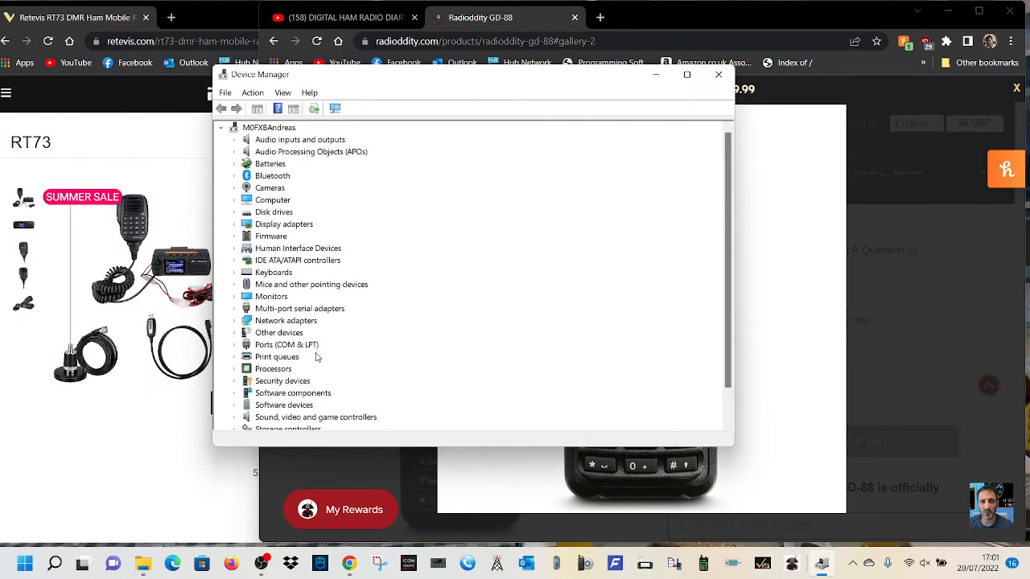
pyautogui.click(235, 345)
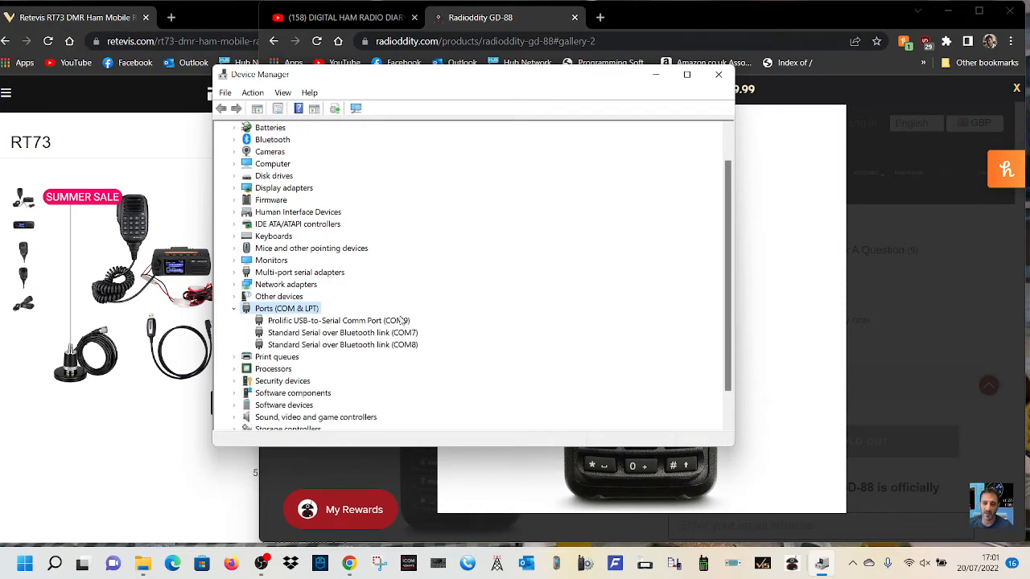
pyautogui.moveTo(512, 323)
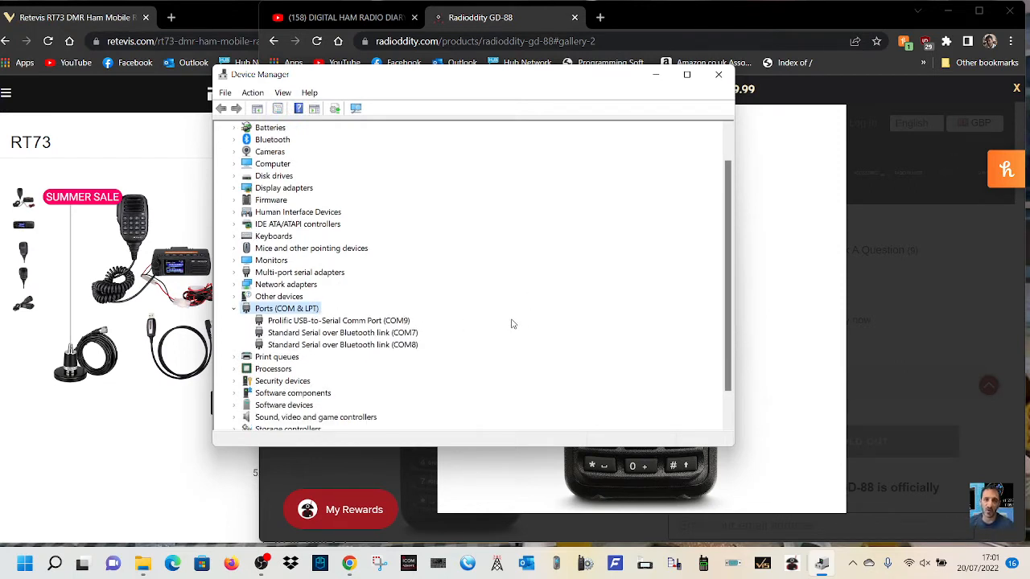
pyautogui.moveTo(364, 330)
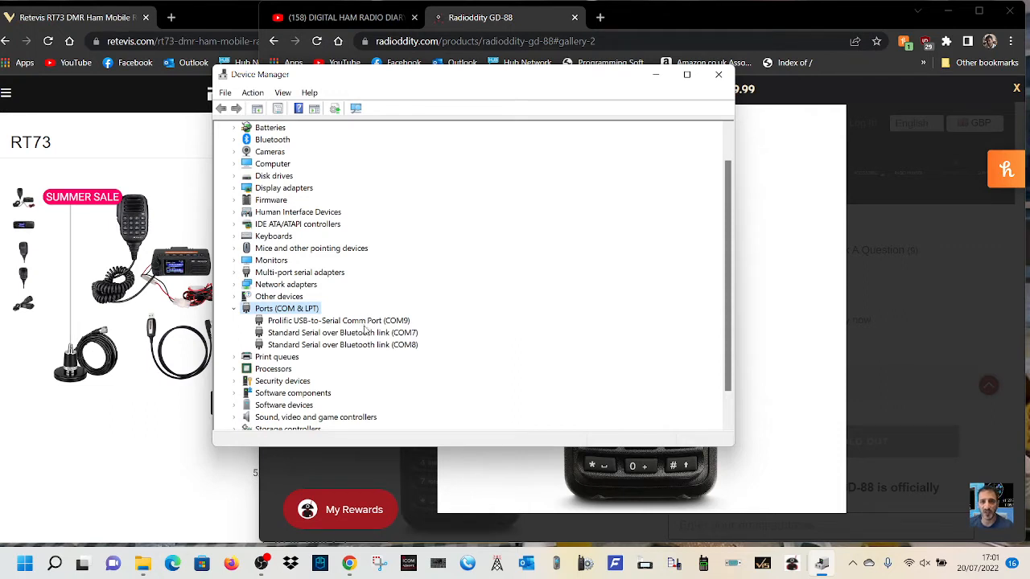
pyautogui.moveTo(538, 331)
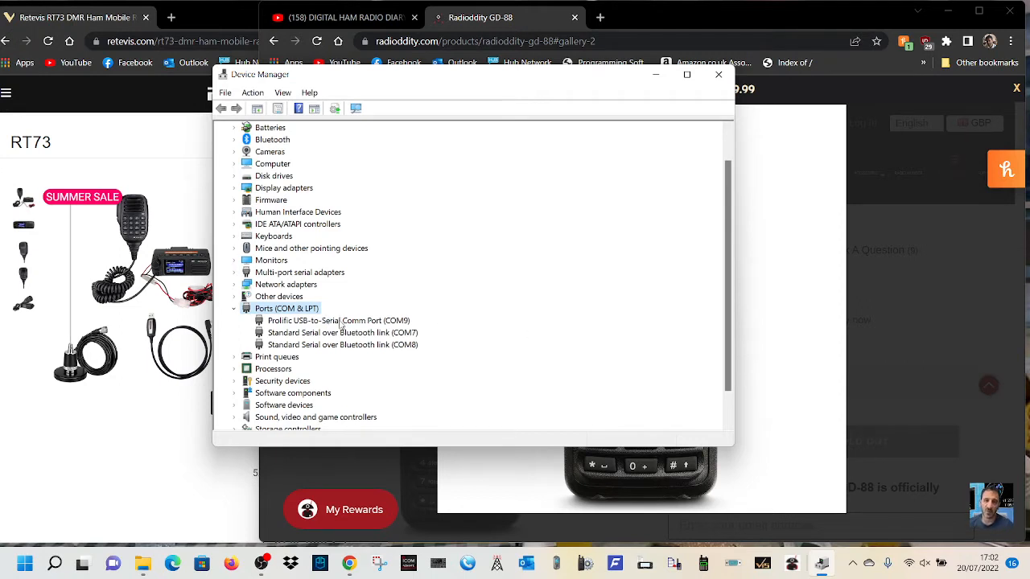
# Show the context actions for the Prolific USB-to-Serial Comm Port (COM9).
pyautogui.click(338, 320)
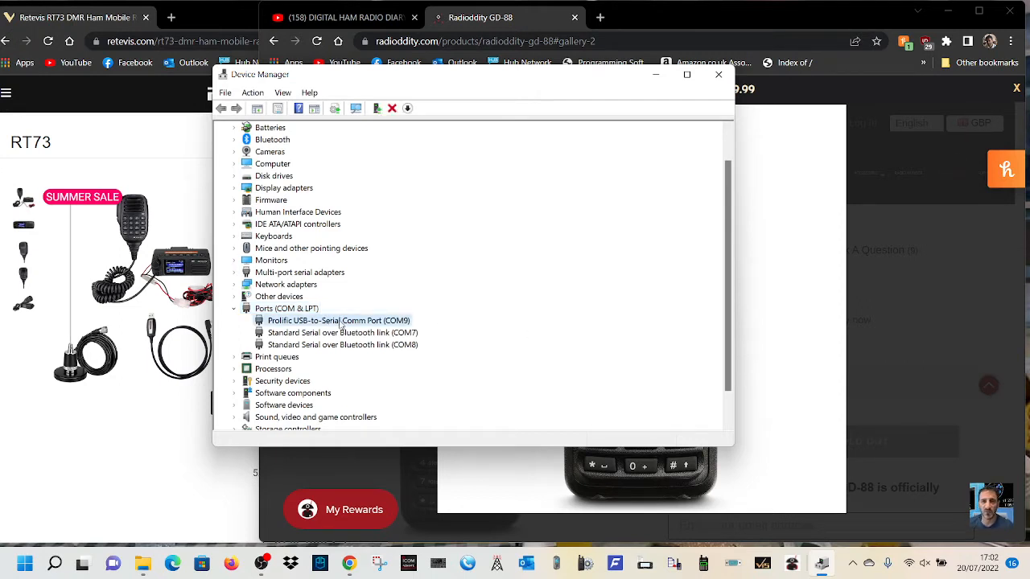
pyautogui.rightClick(338, 320)
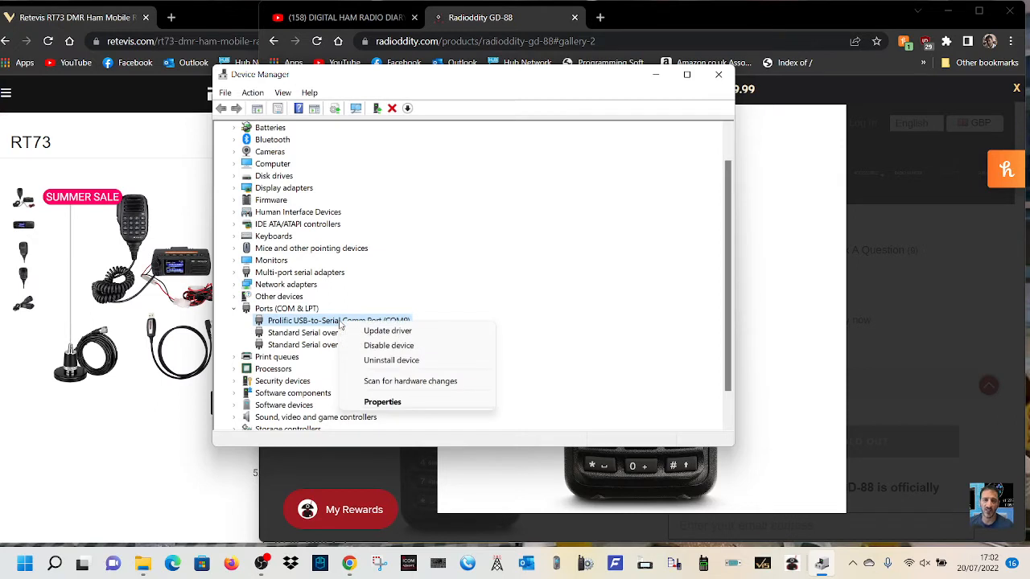
pyautogui.moveTo(391, 361)
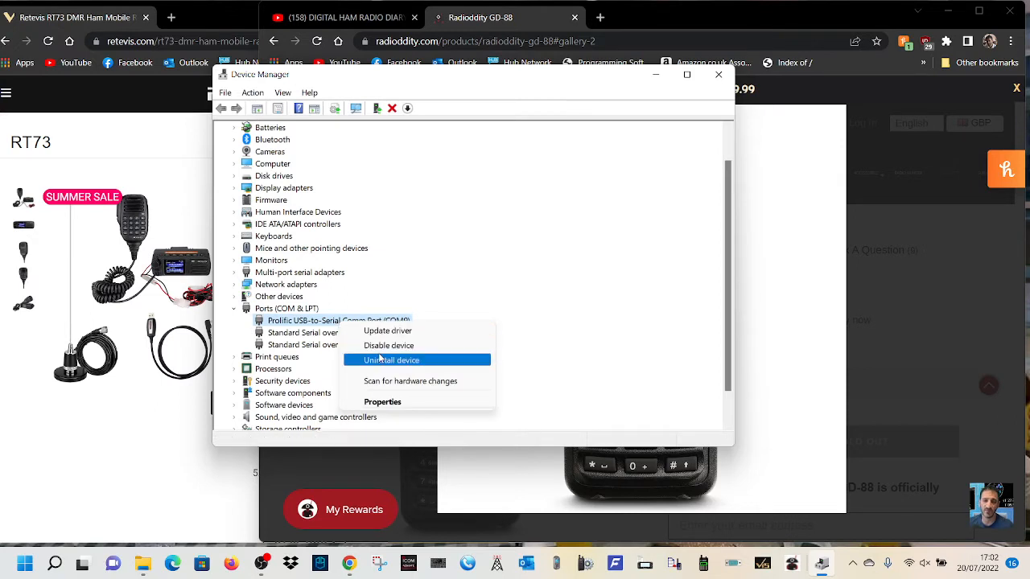
pyautogui.moveTo(391, 360)
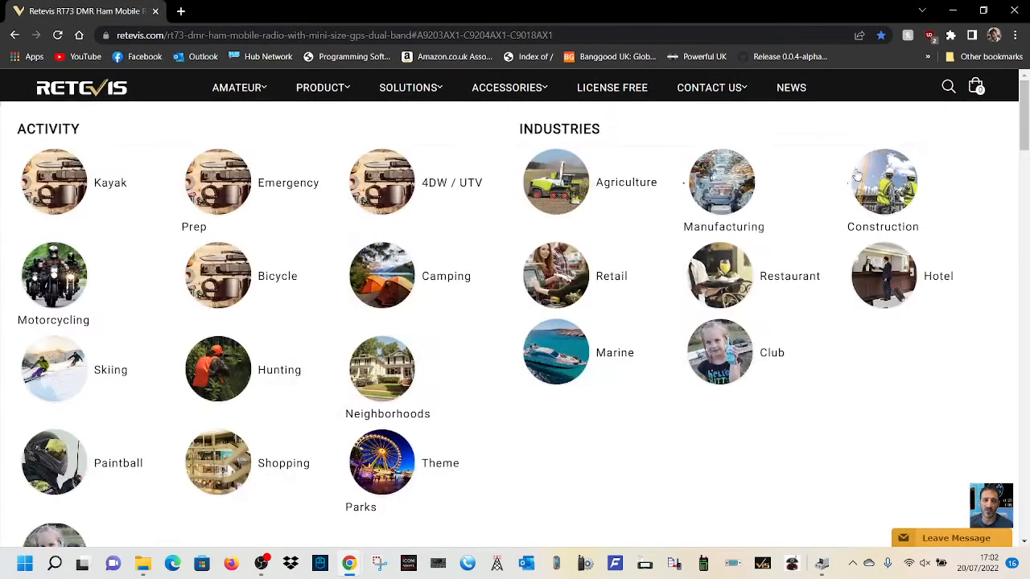
# Show the RT73 Firmware/Software downloads on the Retevis support page.
pyautogui.click(850, 135)
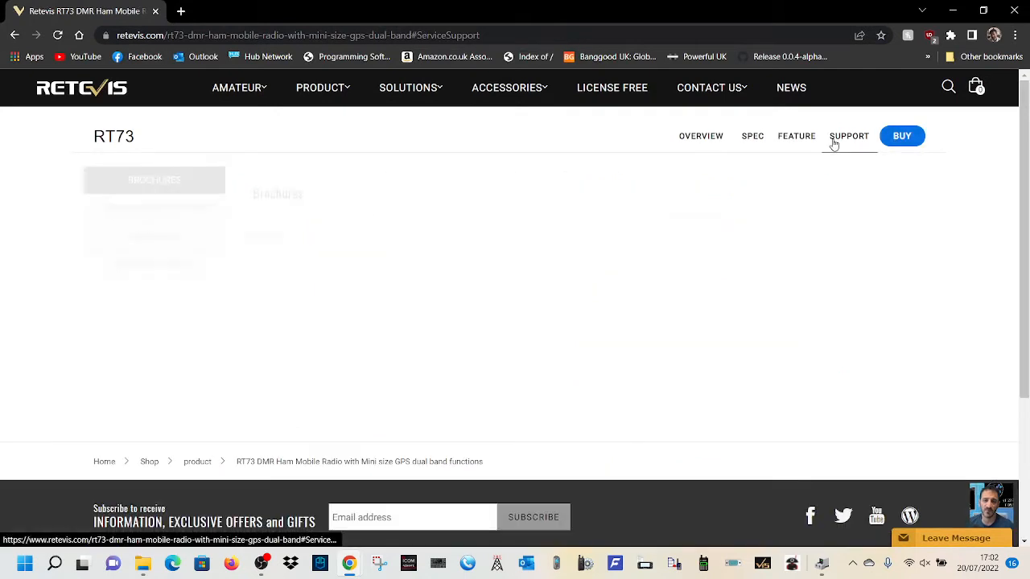
pyautogui.click(155, 207)
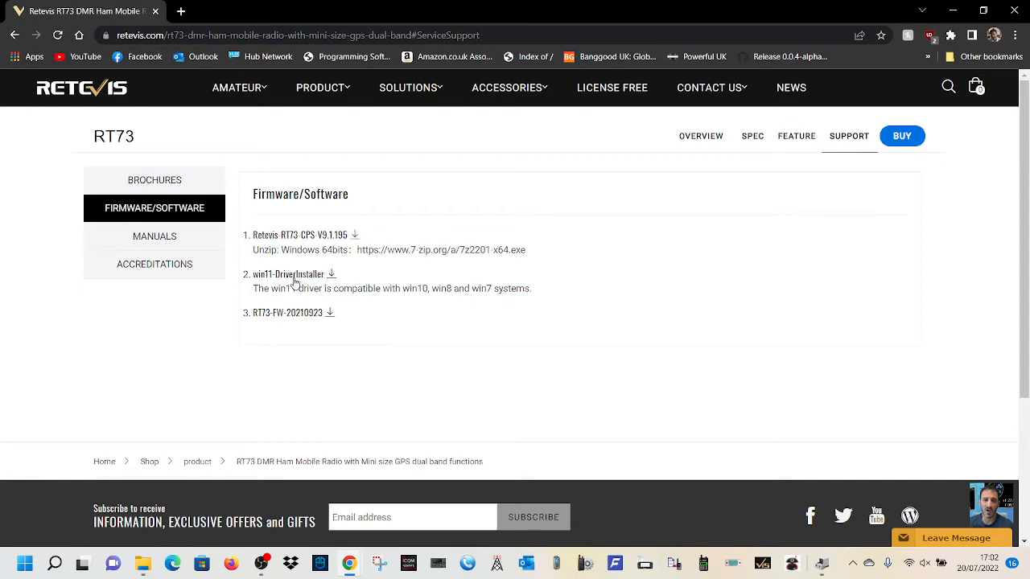
pyautogui.moveTo(475, 301)
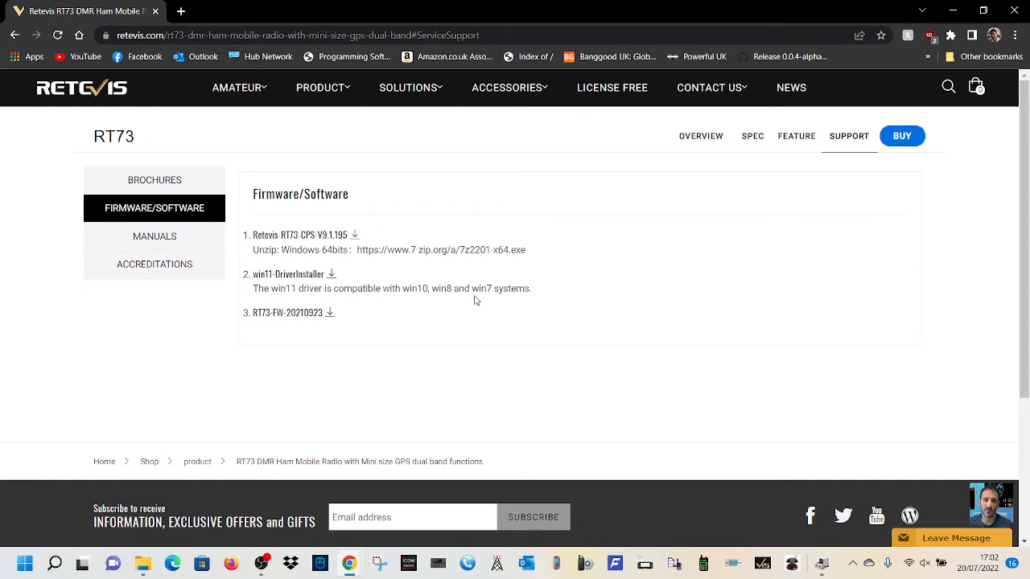
pyautogui.moveTo(402, 323)
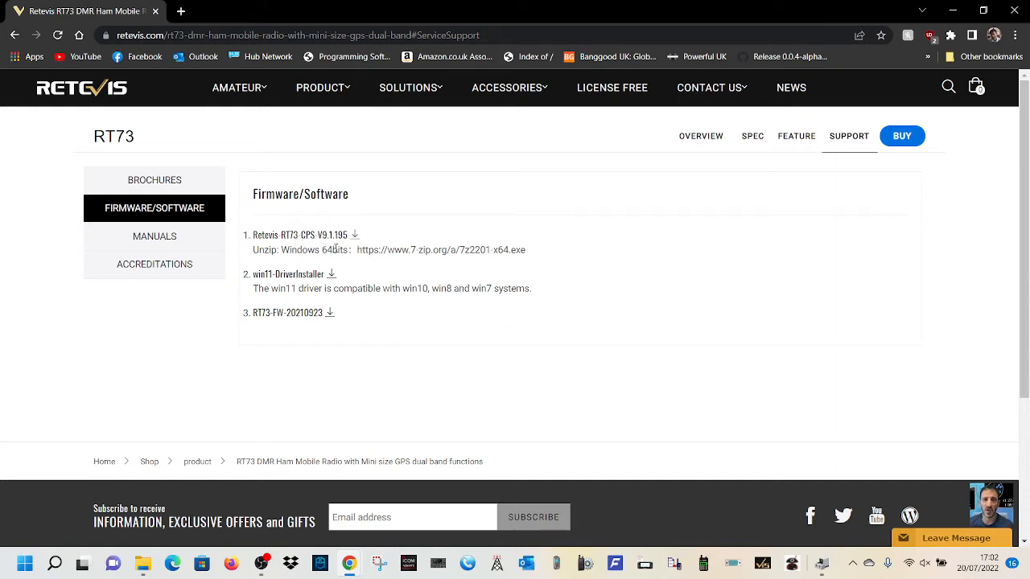
pyautogui.moveTo(399, 238)
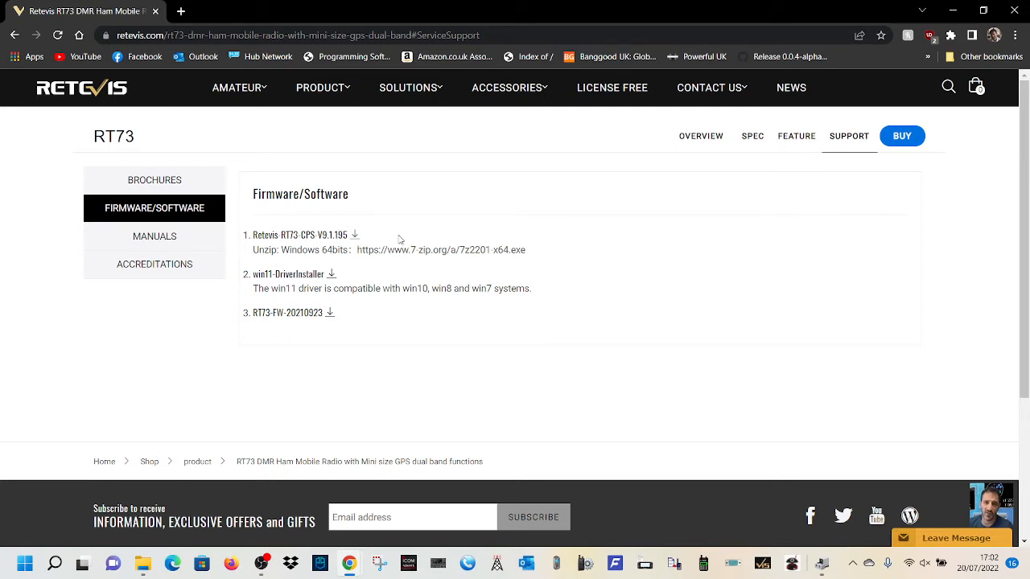
pyautogui.moveTo(312, 280)
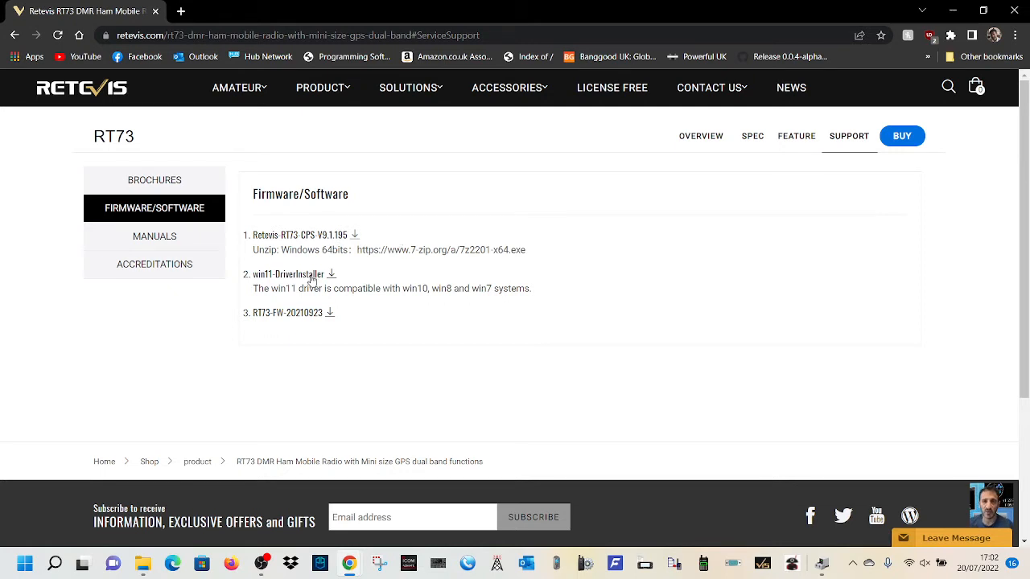
pyautogui.moveTo(528, 333)
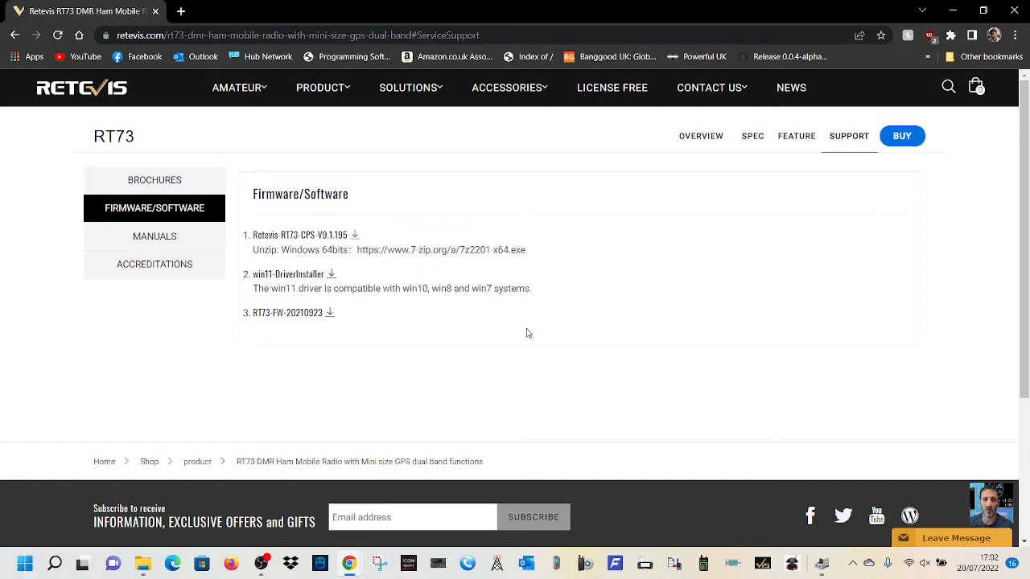
pyautogui.moveTo(824, 74)
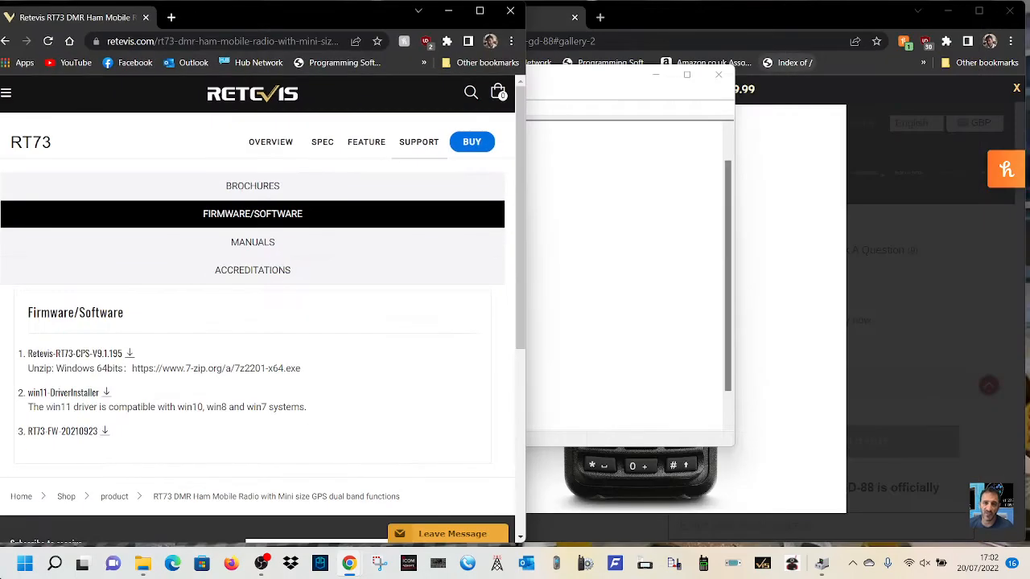
# Launch Device Manager from Start and show the Prolific port (COM9) properties.
pyautogui.rightClick(13, 563)
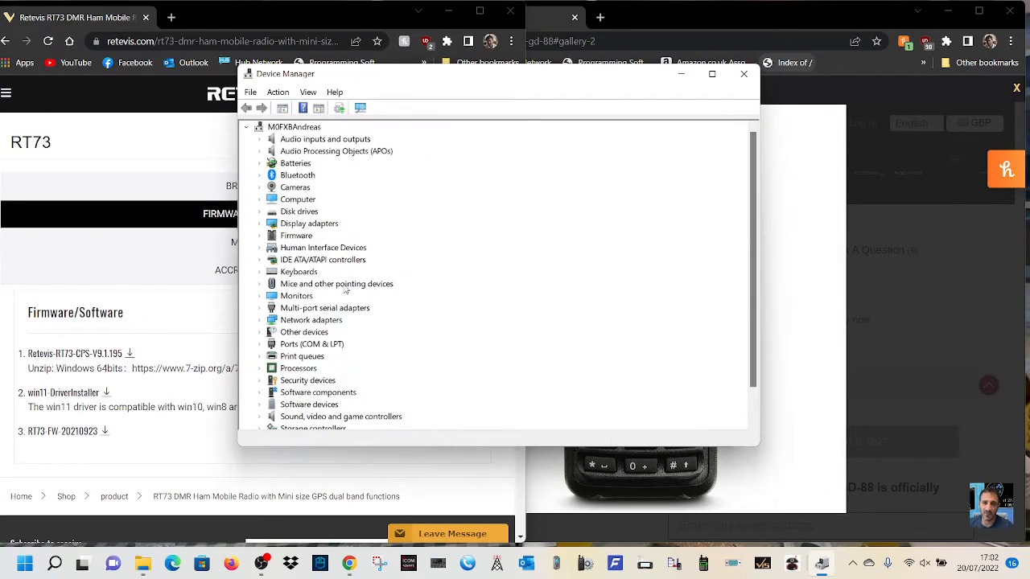
pyautogui.click(312, 344)
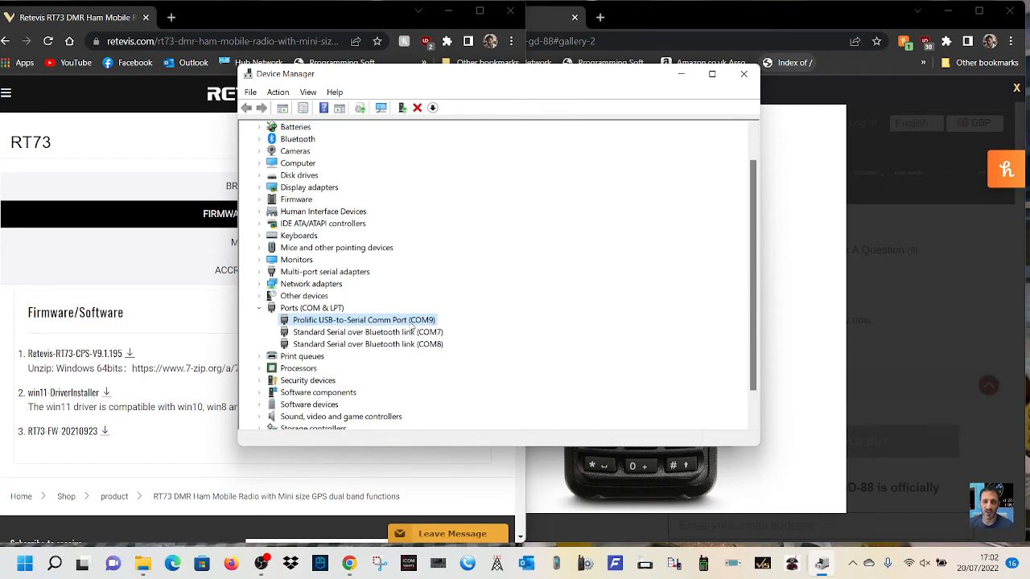
pyautogui.doubleClick(364, 319)
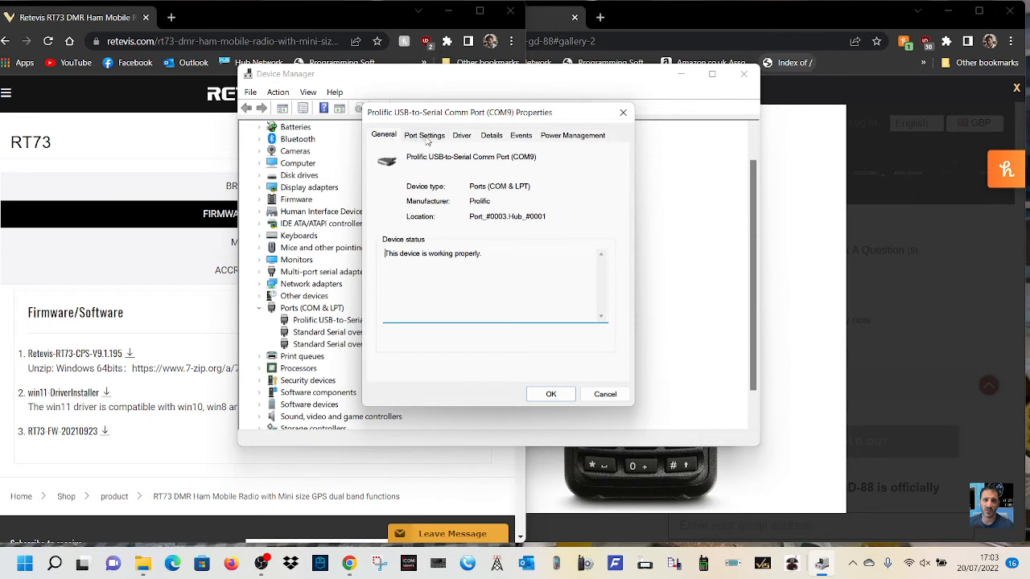
# Bring up the Advanced Settings for COM9 from the Port Settings page.
pyautogui.click(425, 135)
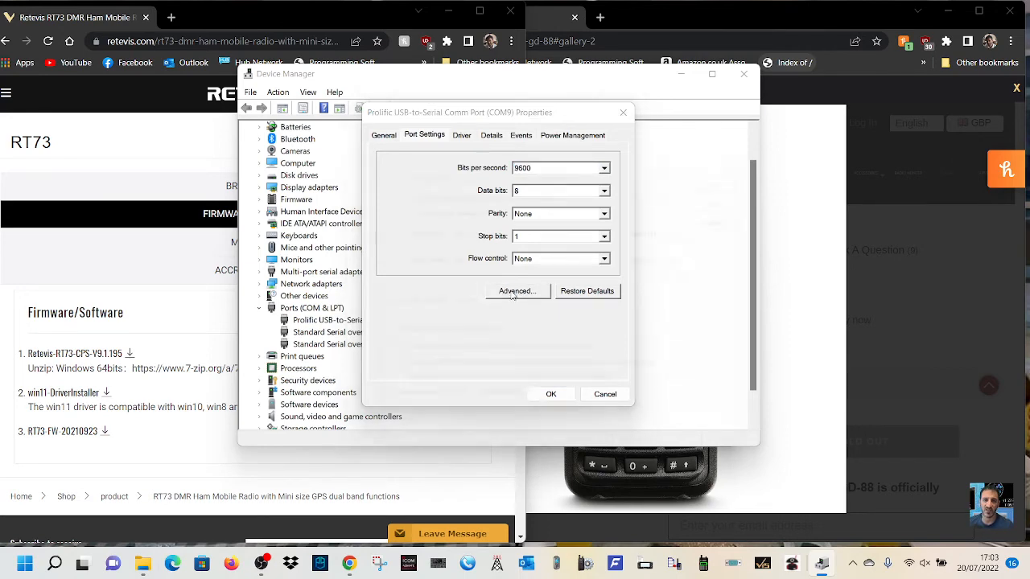
pyautogui.click(514, 289)
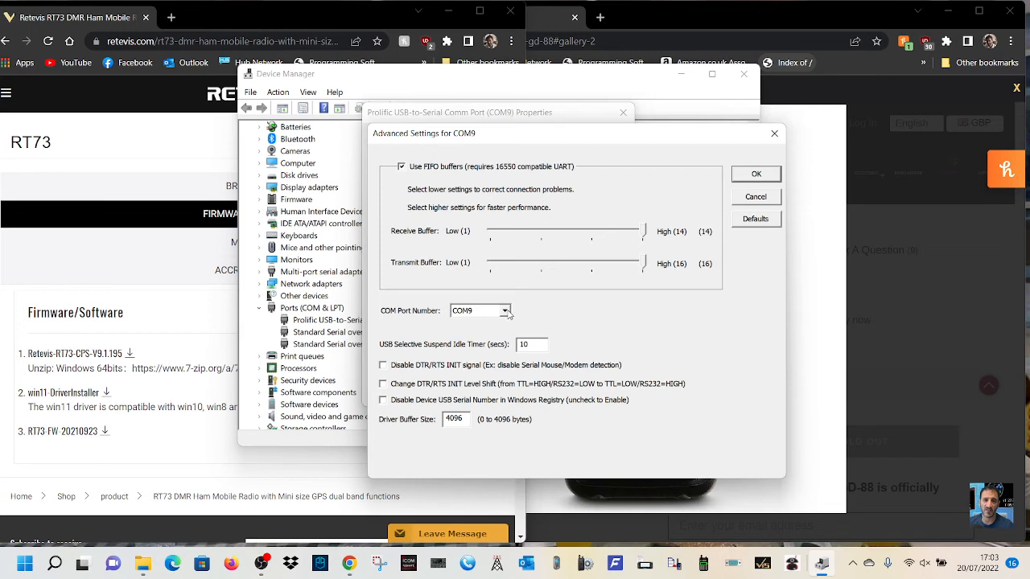
# Set the COM Port Number to COM2 and confirm so the Prolific port becomes COM2.
pyautogui.click(506, 311)
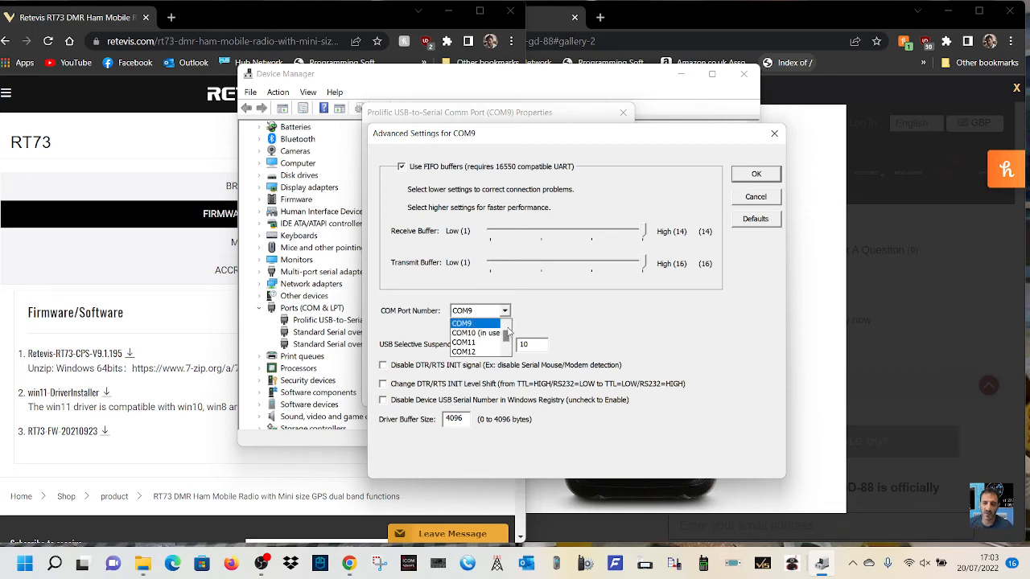
pyautogui.moveTo(463, 341)
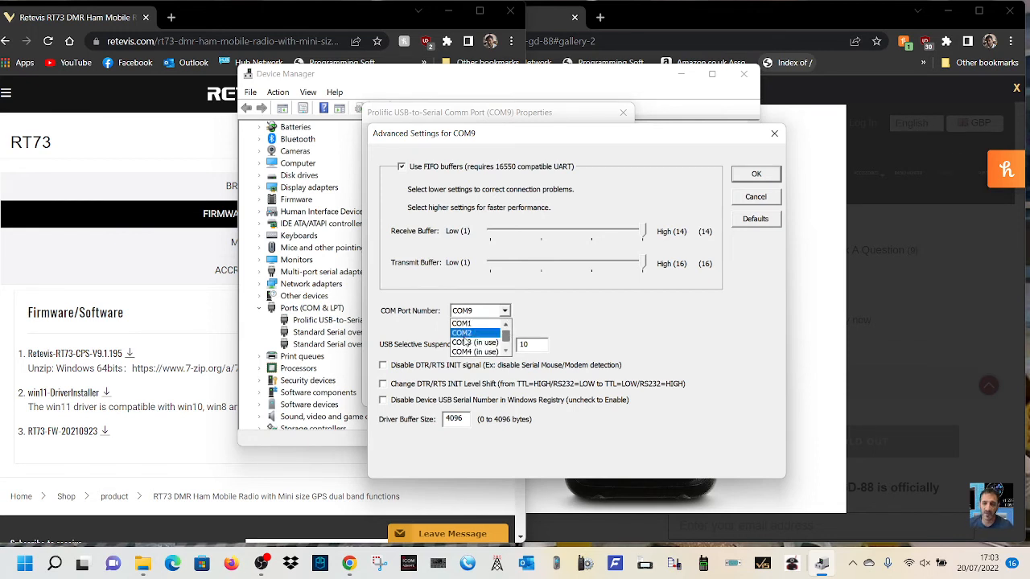
pyautogui.click(460, 333)
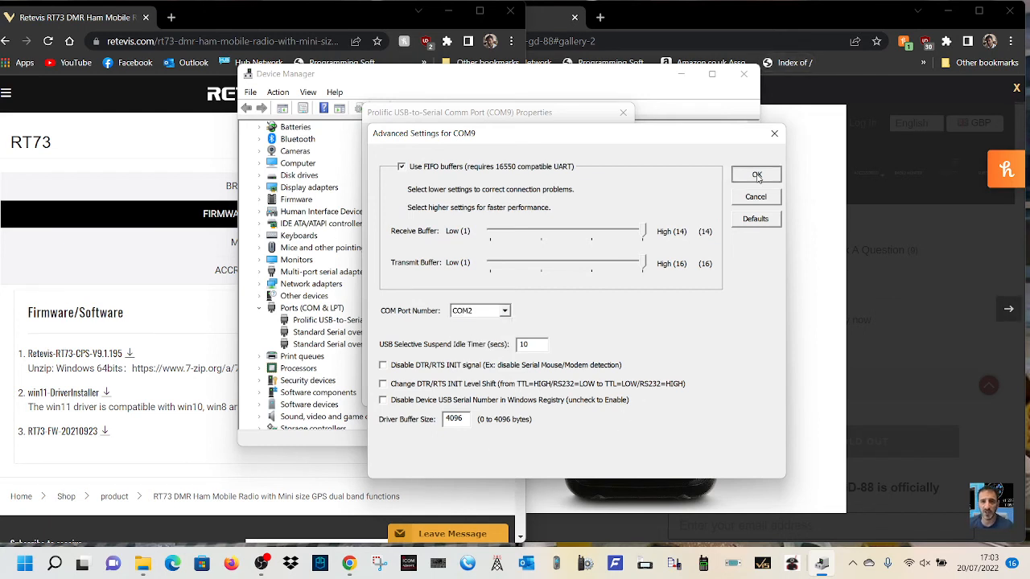
pyautogui.click(754, 175)
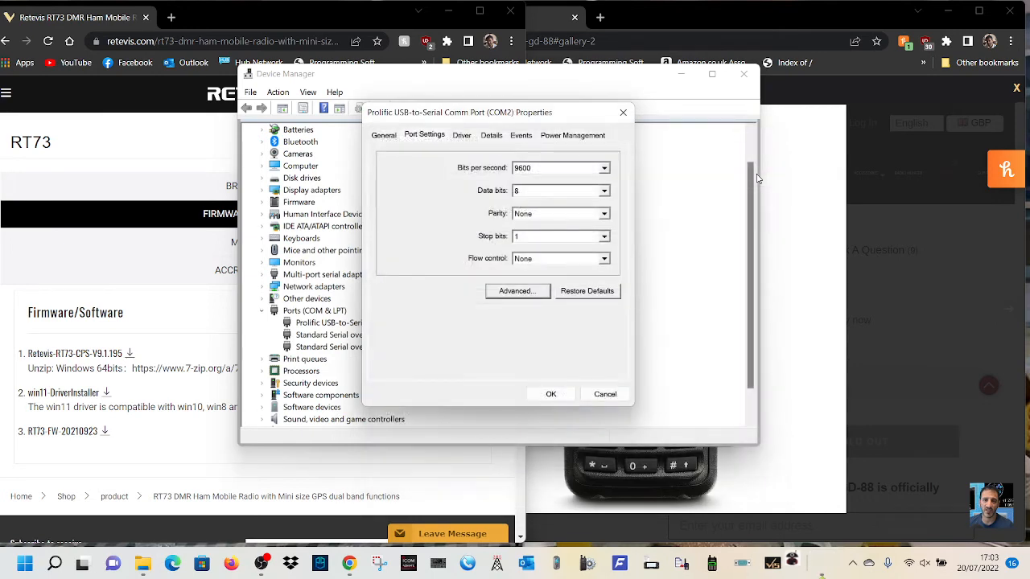
pyautogui.click(551, 393)
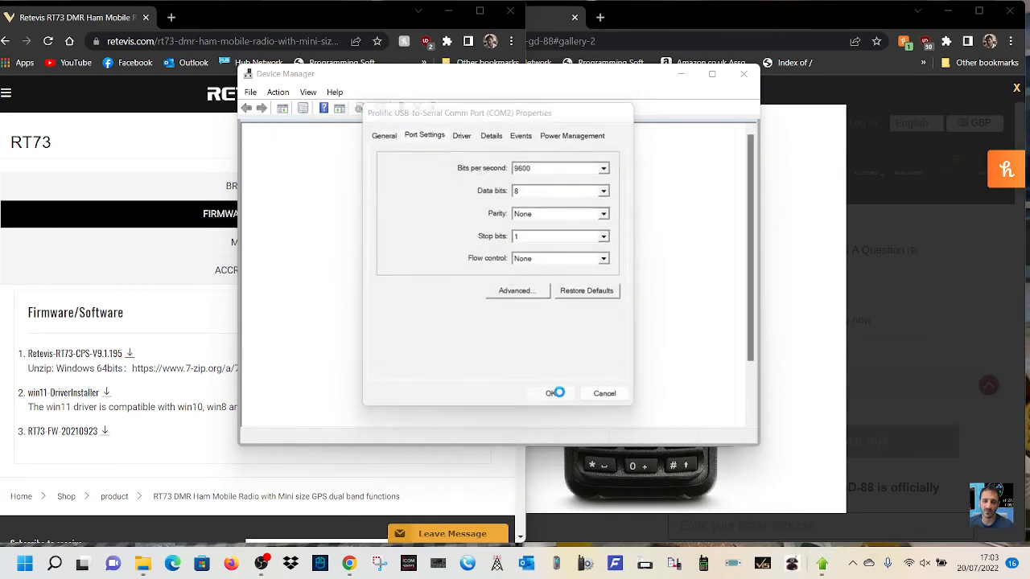
pyautogui.click(552, 392)
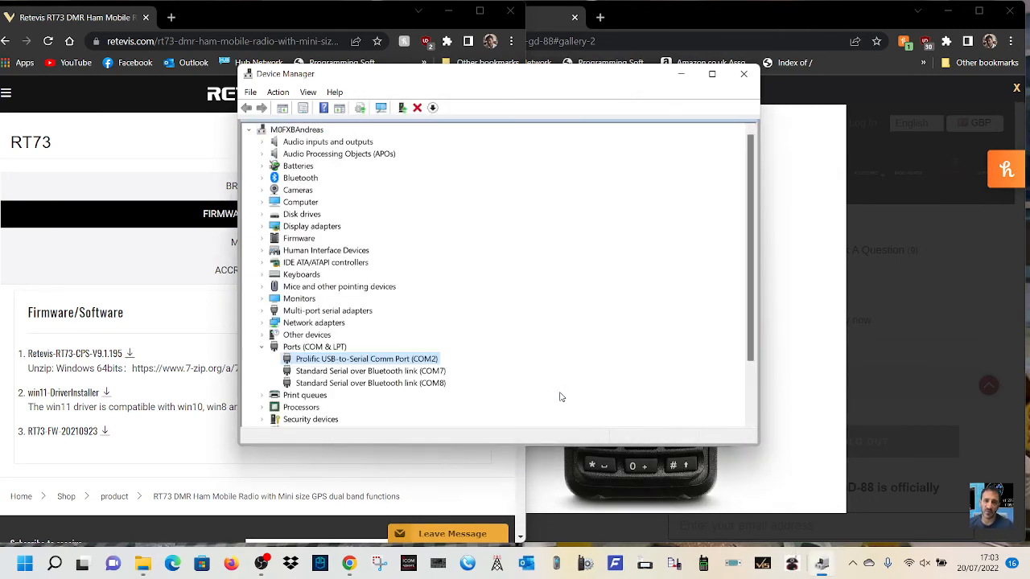